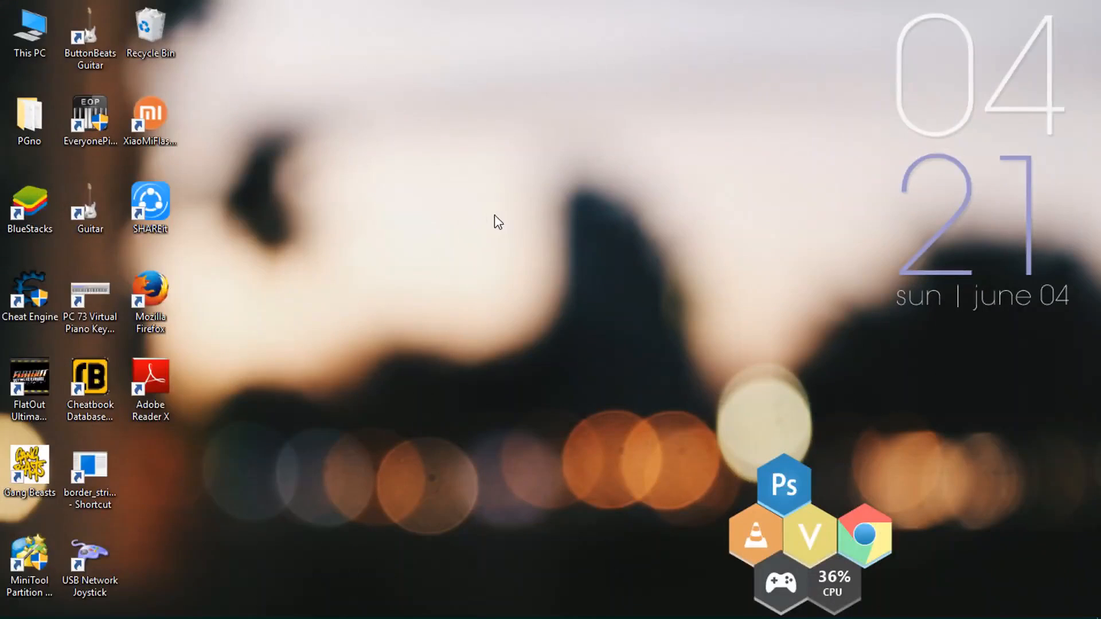
- Launch BlueStacks from its desktop shortcut and open the Root Checker Pro app
left_click(29, 207)
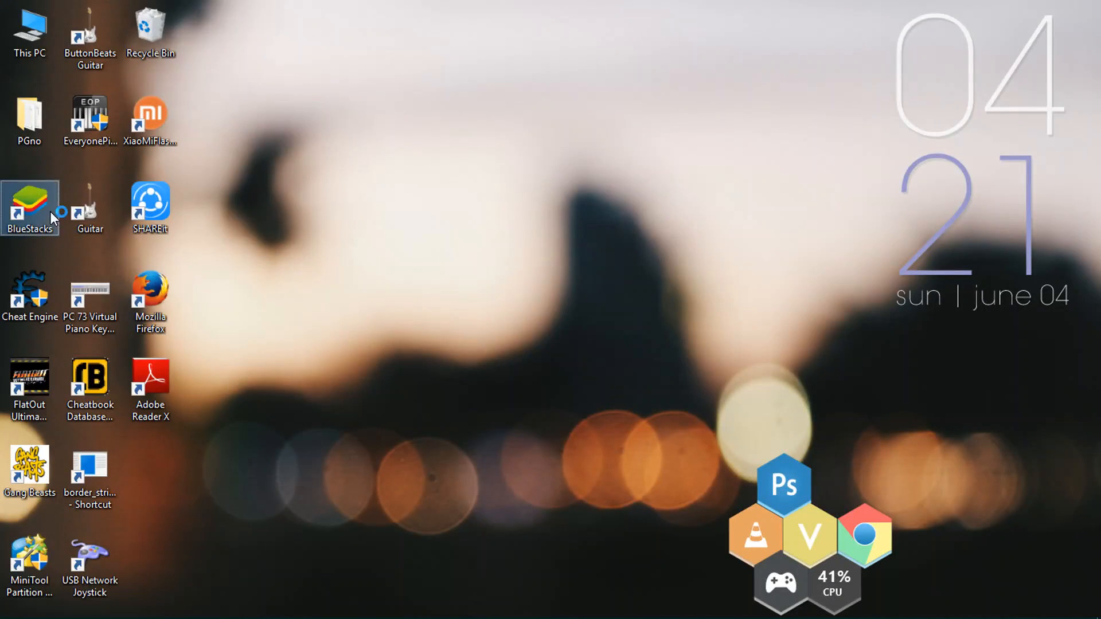
double_click(29, 204)
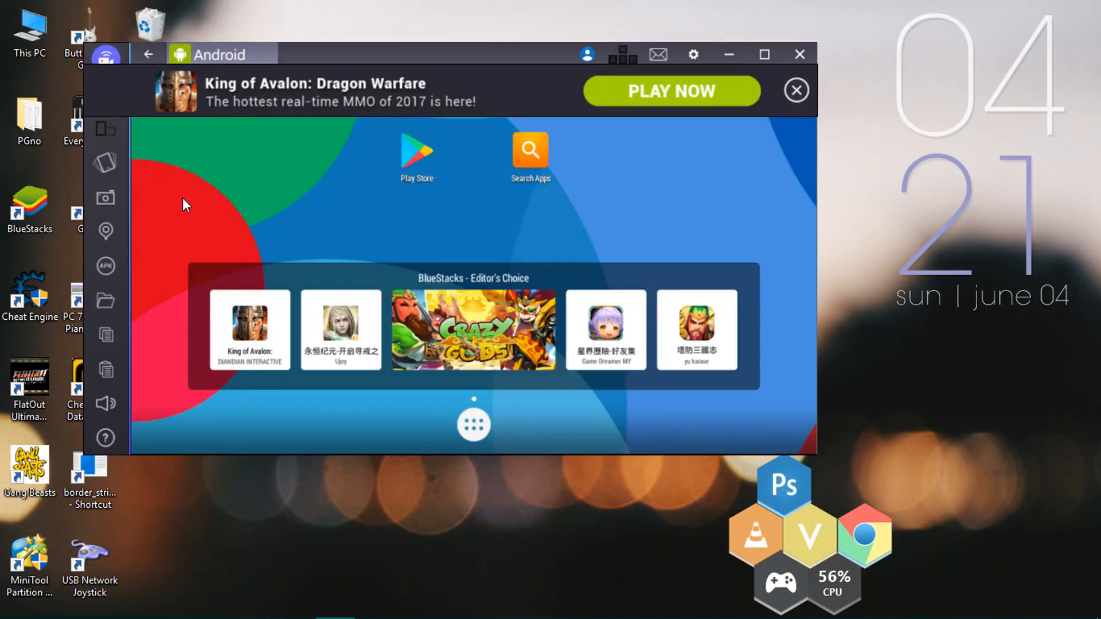
mouse_move(495, 386)
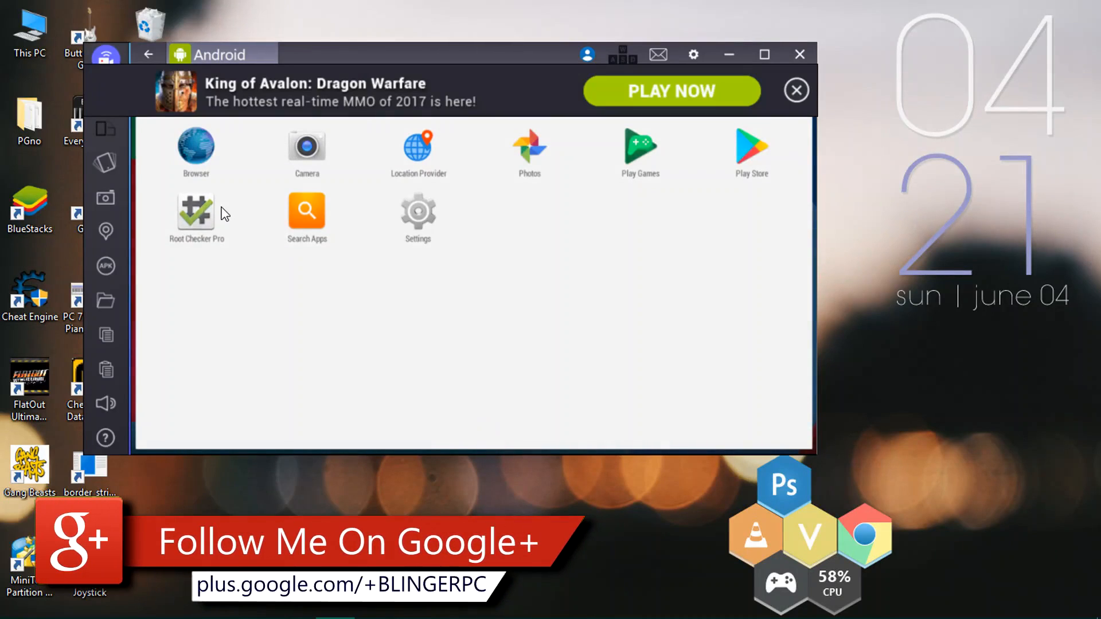
double_click(197, 211)
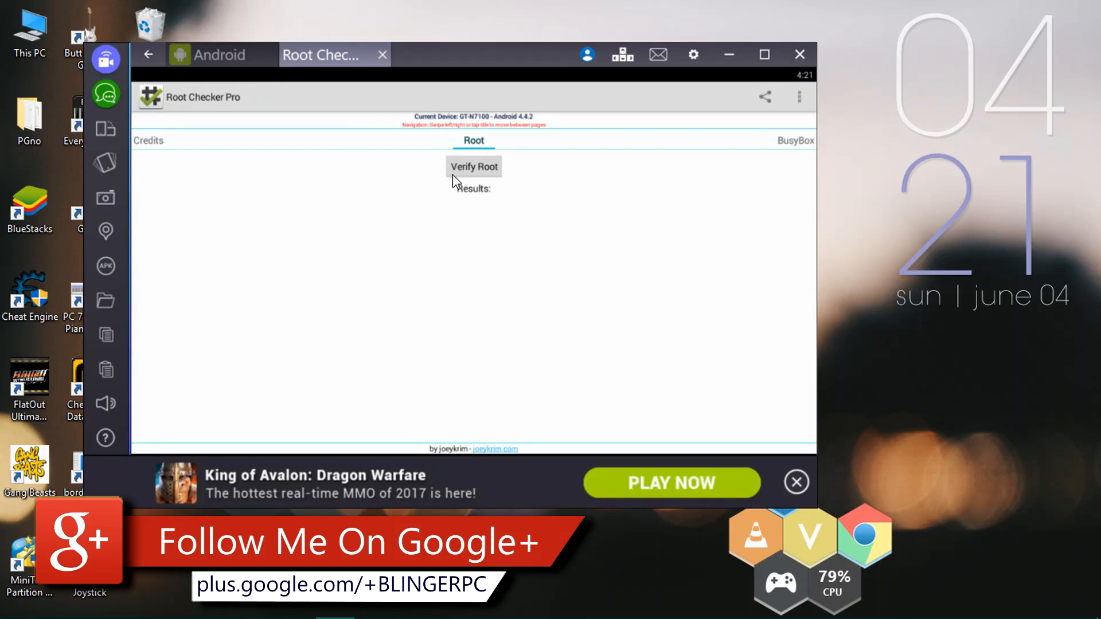
- Run Verify Root in Root Checker Pro, which reports root access not granted
left_click(473, 166)
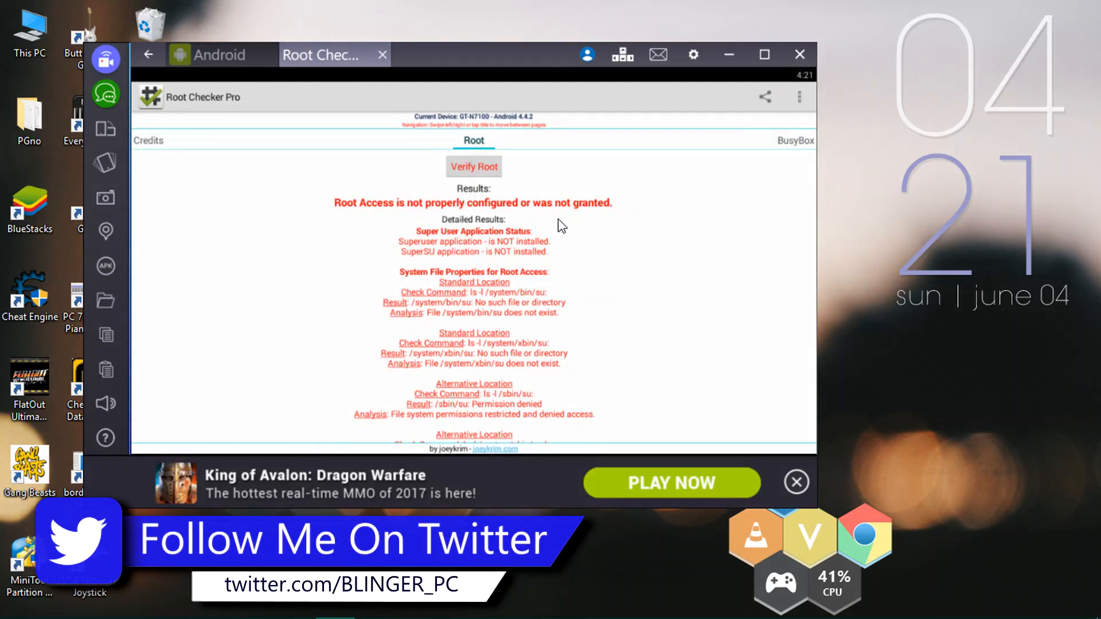
mouse_move(412, 138)
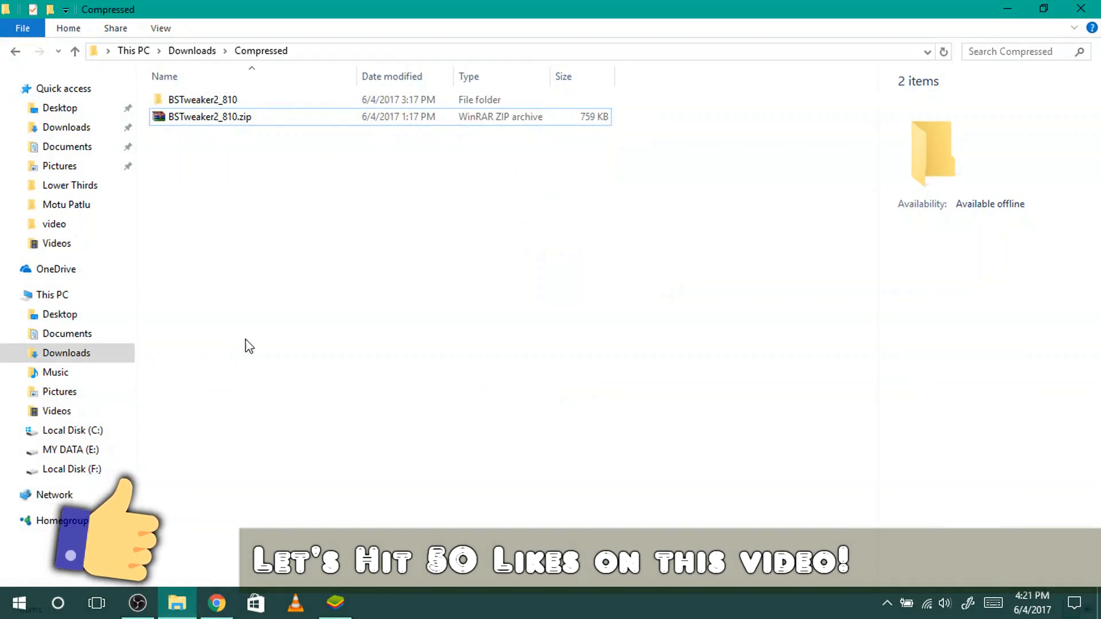
- Extract BSTweaker2_810.zip here and run BlueStacksTweaker2.exe from its BSTweaker2 folder
right_click(209, 116)
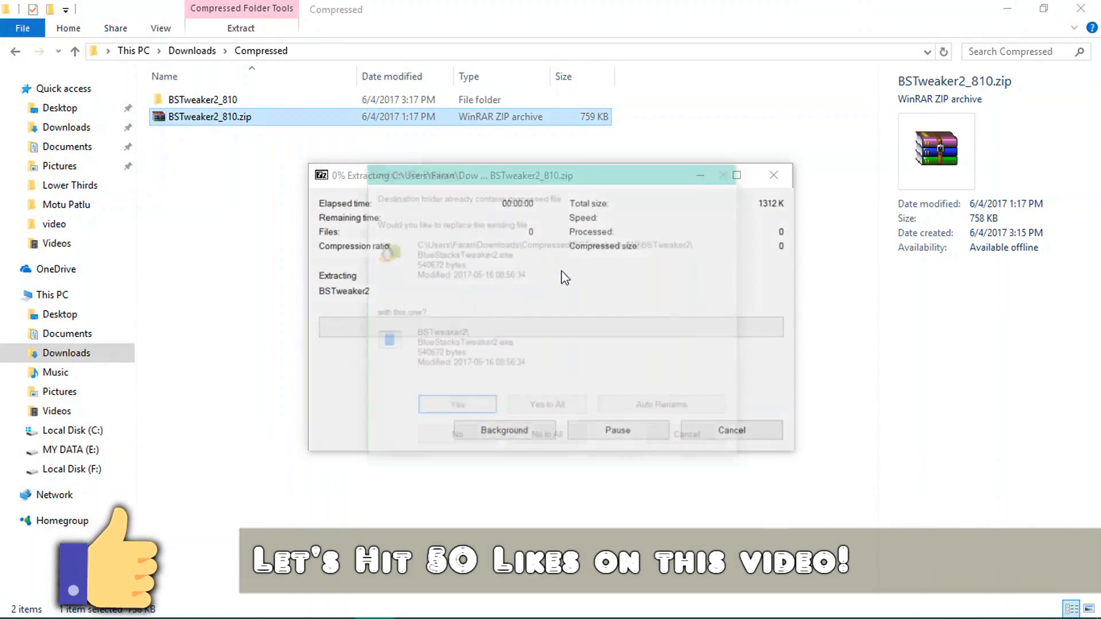
left_click(457, 403)
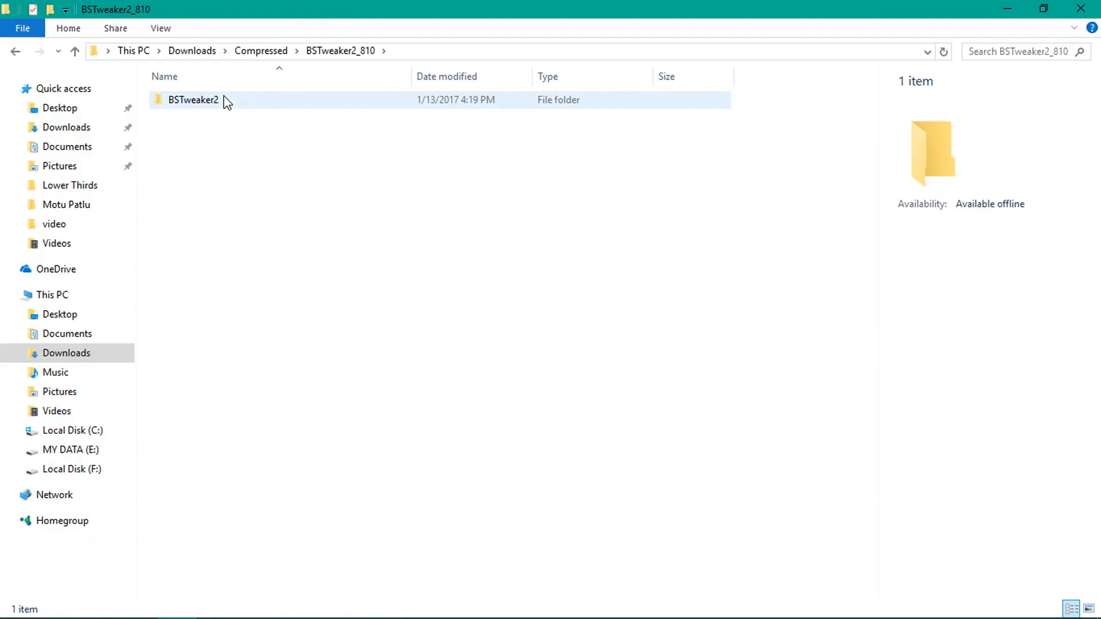
double_click(193, 100)
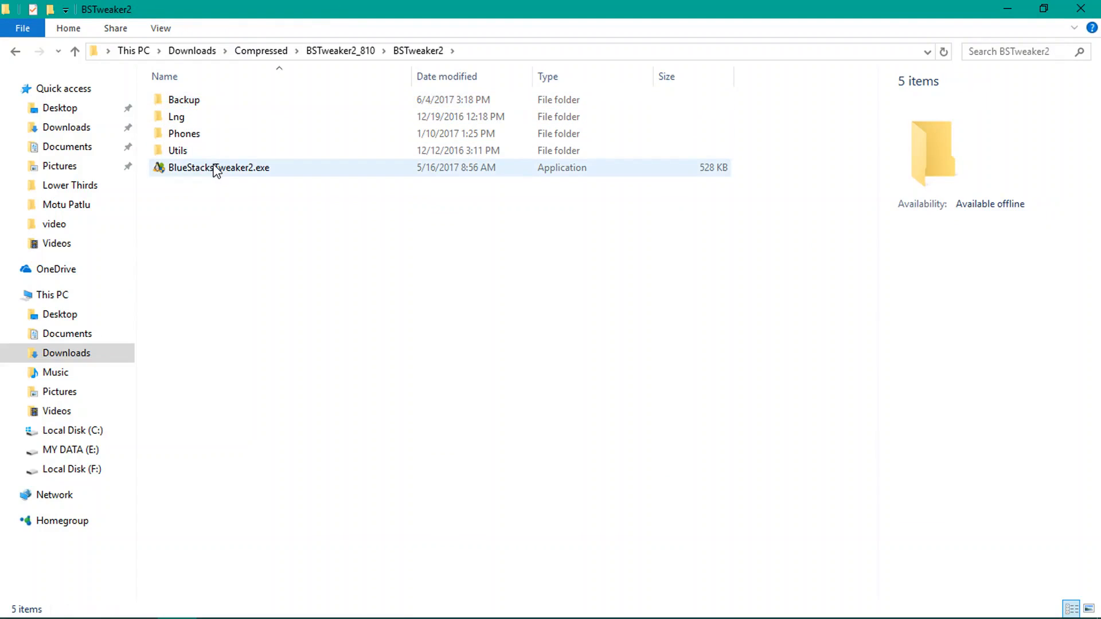
double_click(219, 167)
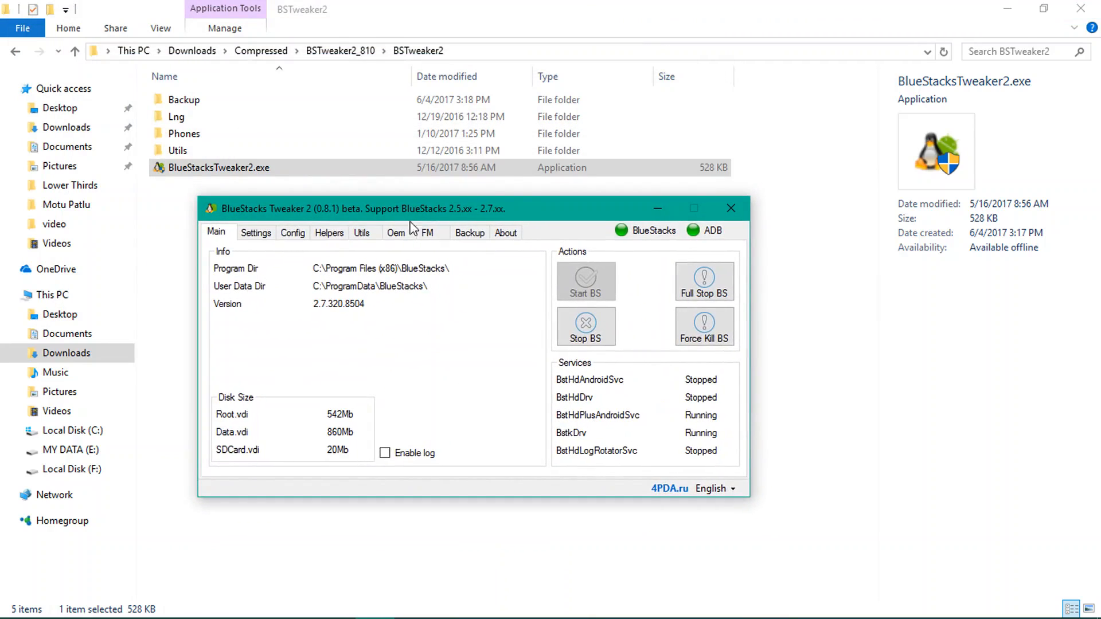
mouse_move(463, 222)
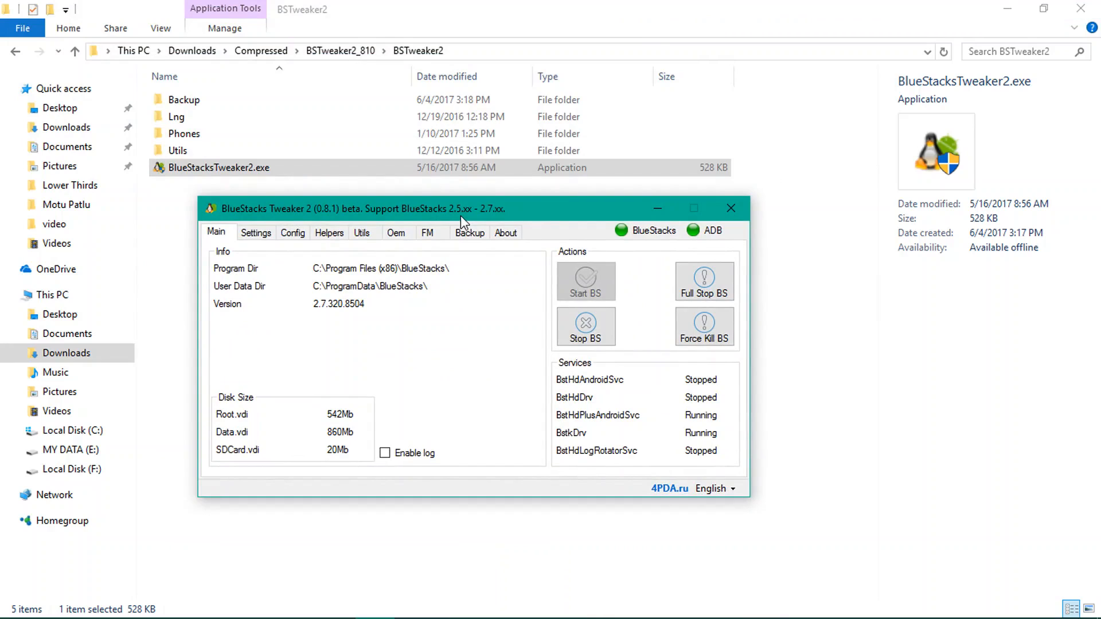
mouse_move(488, 213)
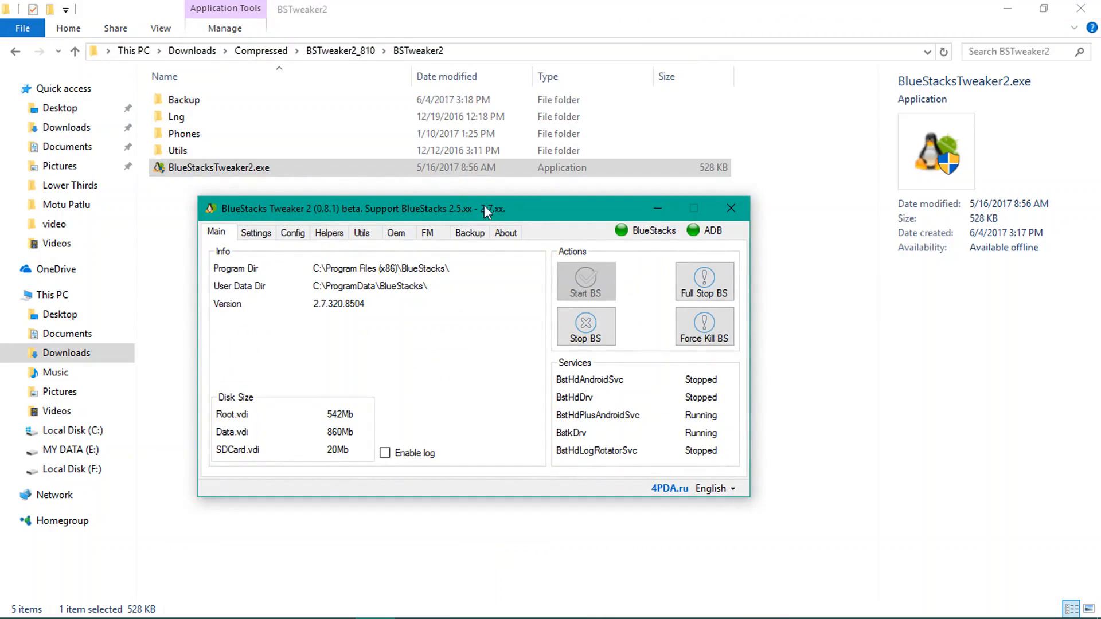
mouse_move(473, 219)
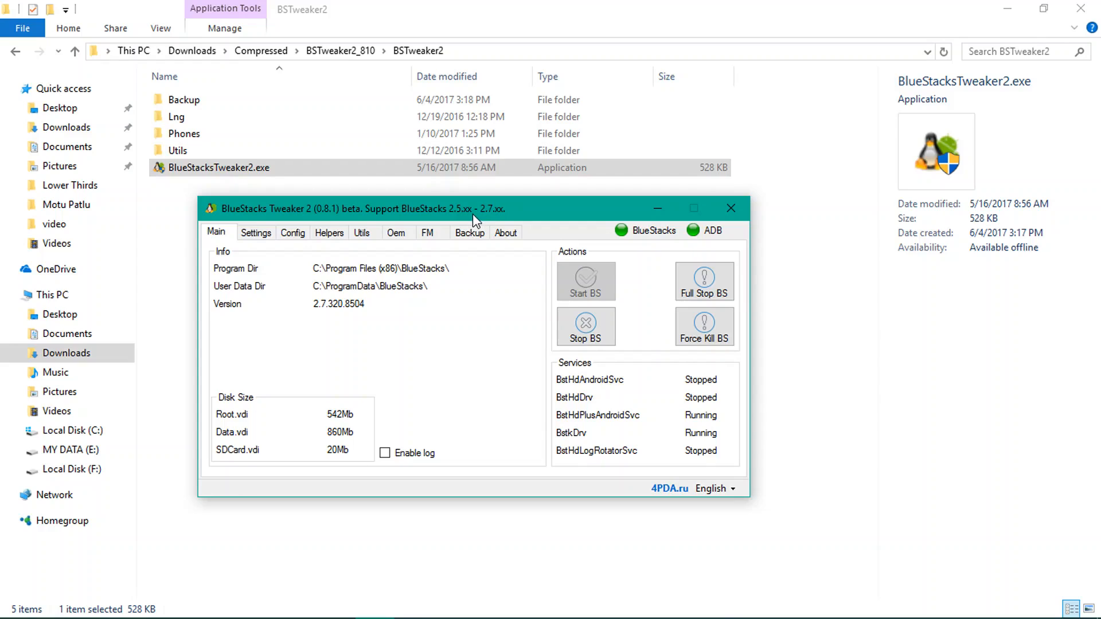
mouse_move(320, 312)
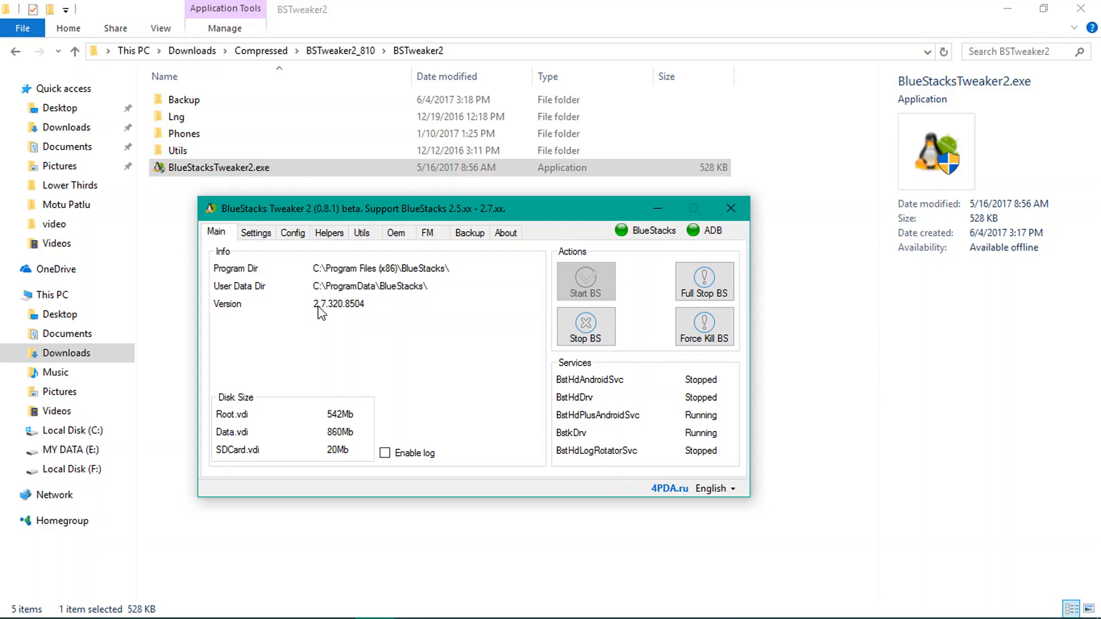
mouse_move(330, 317)
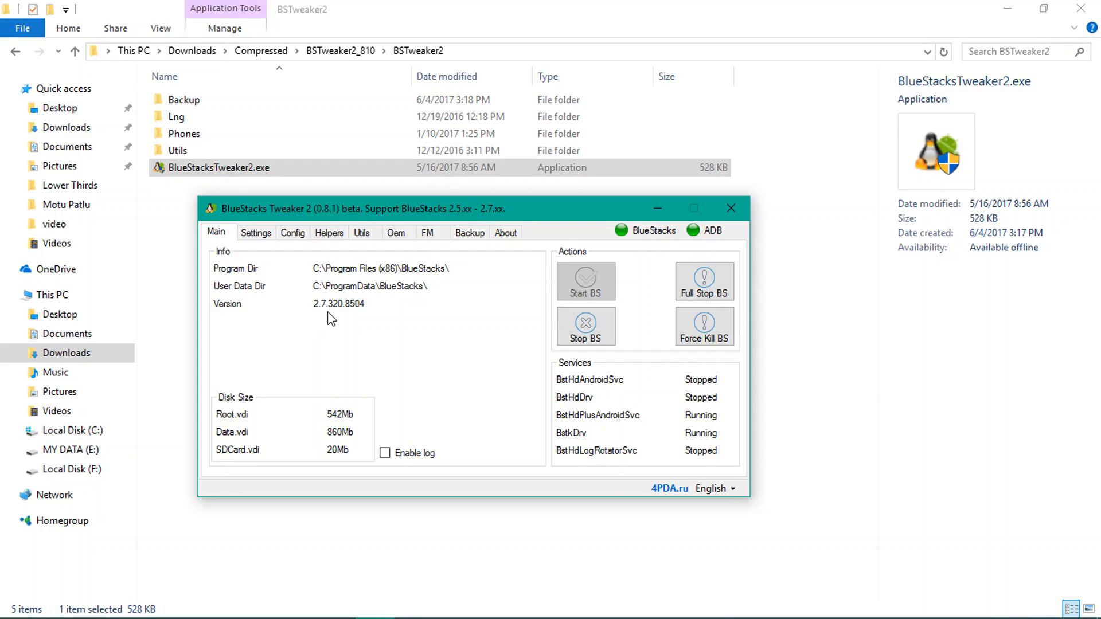
mouse_move(324, 283)
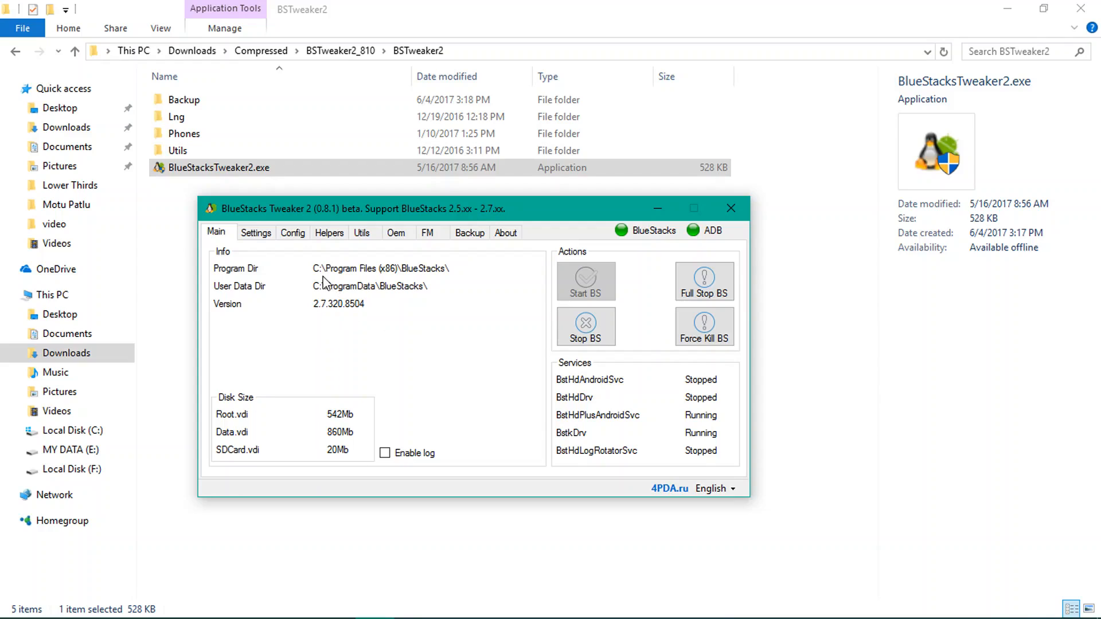
mouse_move(361, 232)
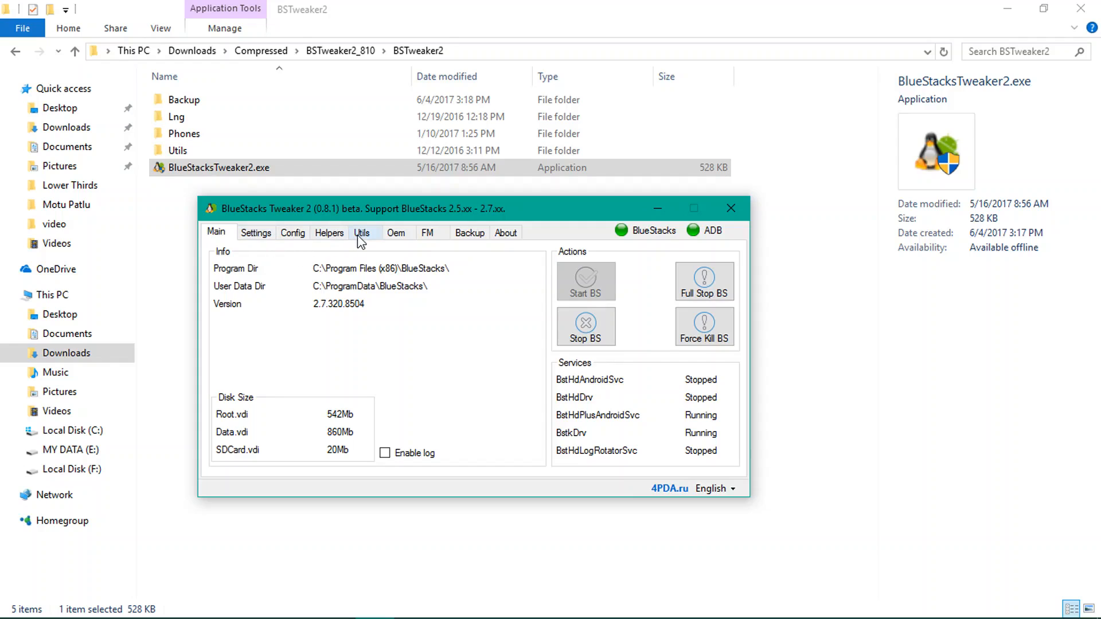
- Show the Helpers section with the Root for BlueStacks Patch option
left_click(328, 232)
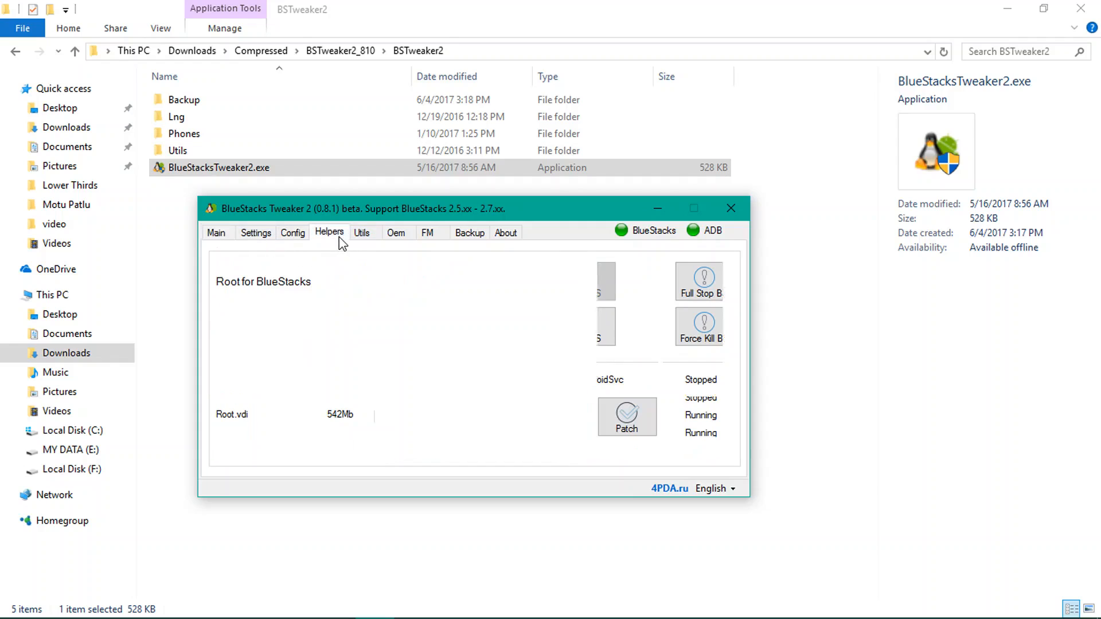
- Patch Root for BlueStacks, disable the purchase window, and remove preinstalled shortcuts
left_click(329, 232)
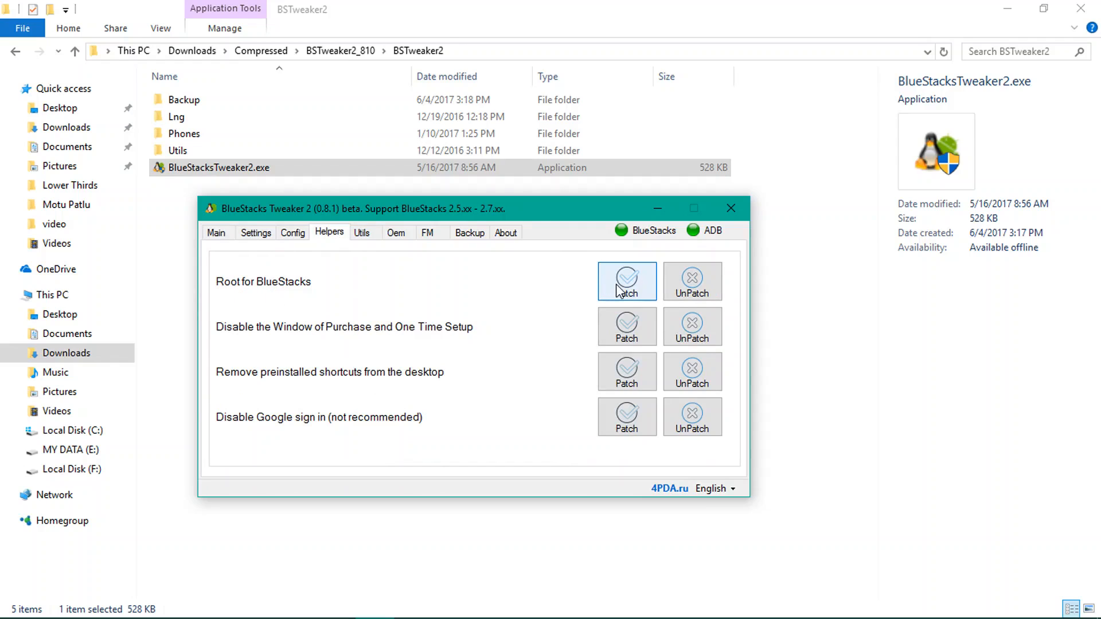
left_click(626, 281)
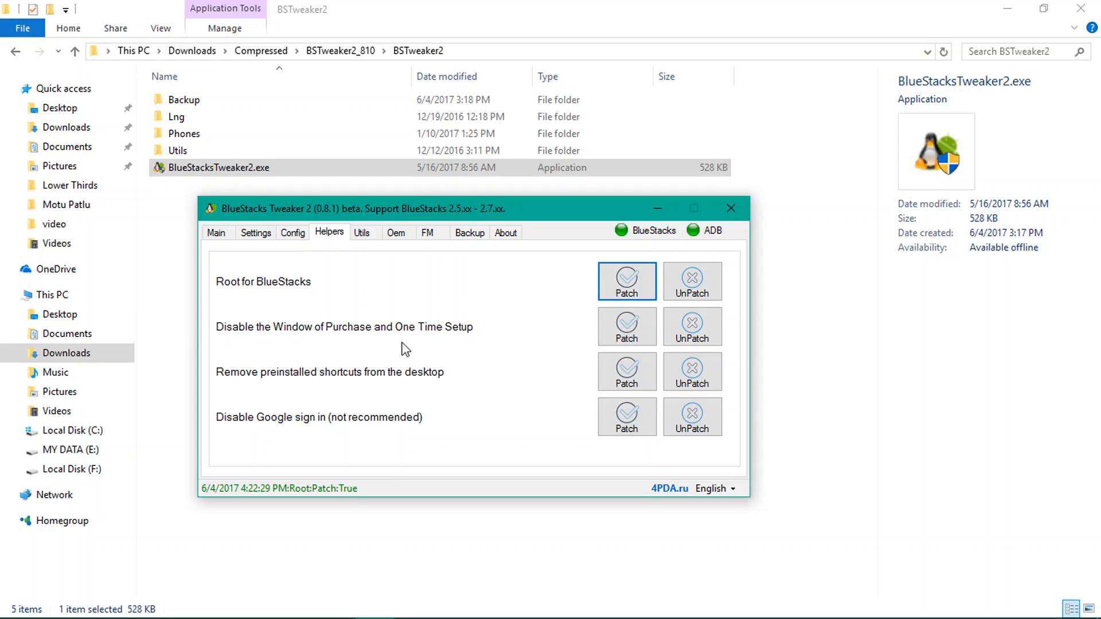
left_click(626, 325)
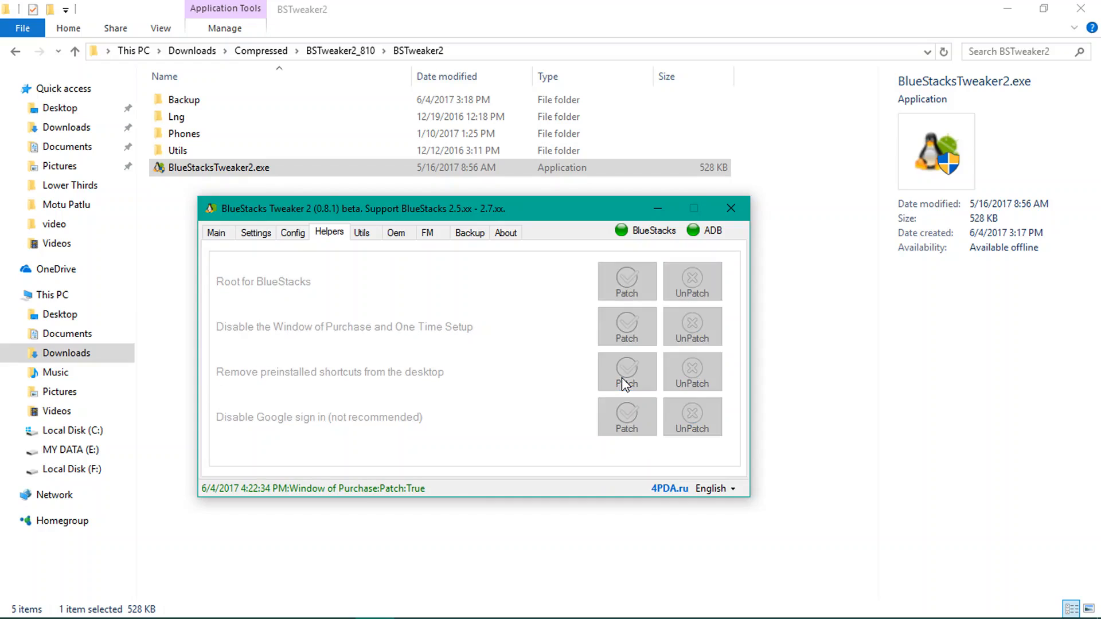
left_click(625, 372)
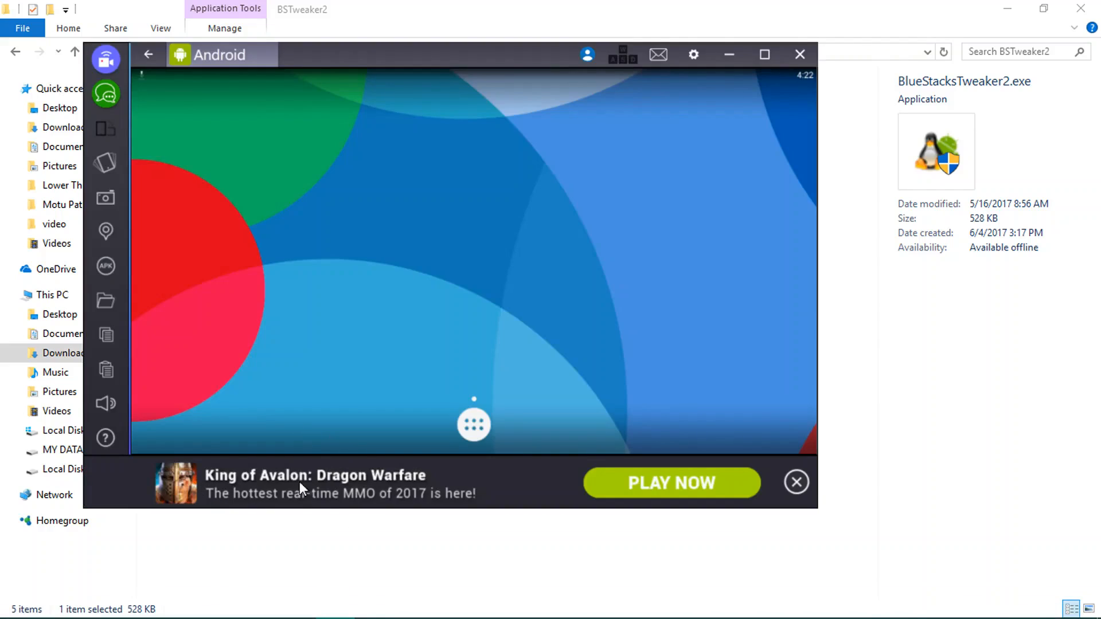
- Set Frontend Banner to OFF on the Tweaker 2 Oem tab
left_click(375, 602)
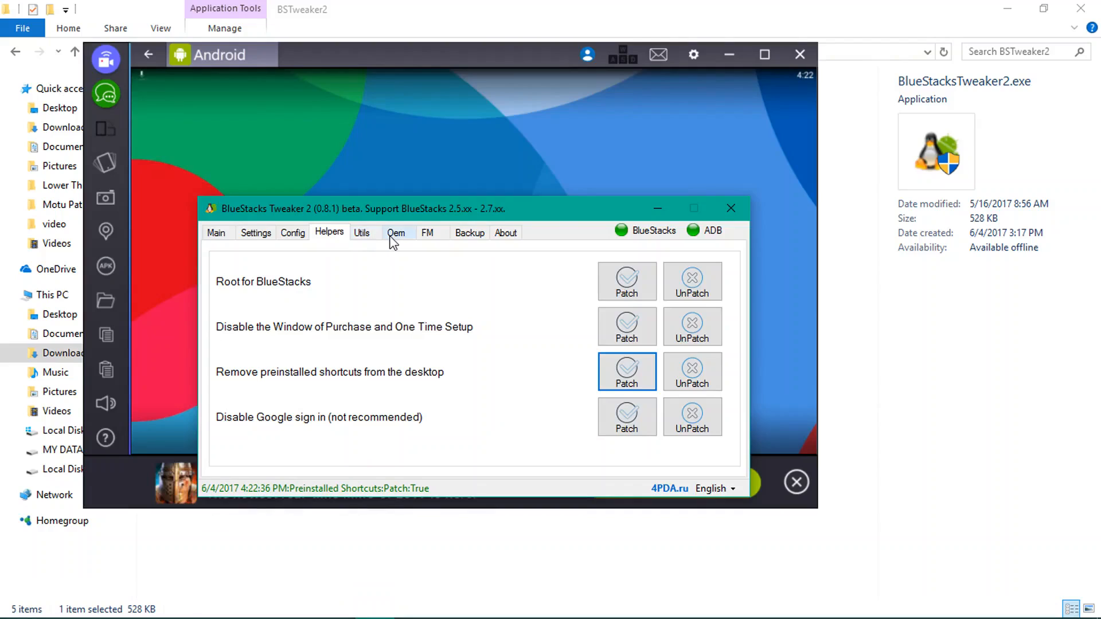
left_click(396, 232)
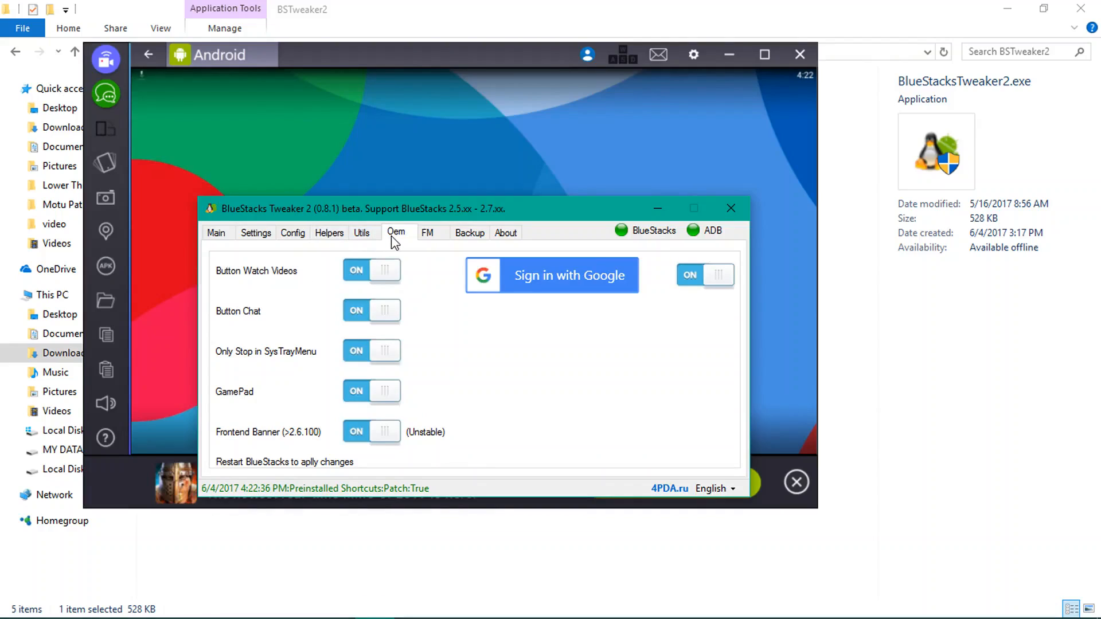
mouse_move(362, 441)
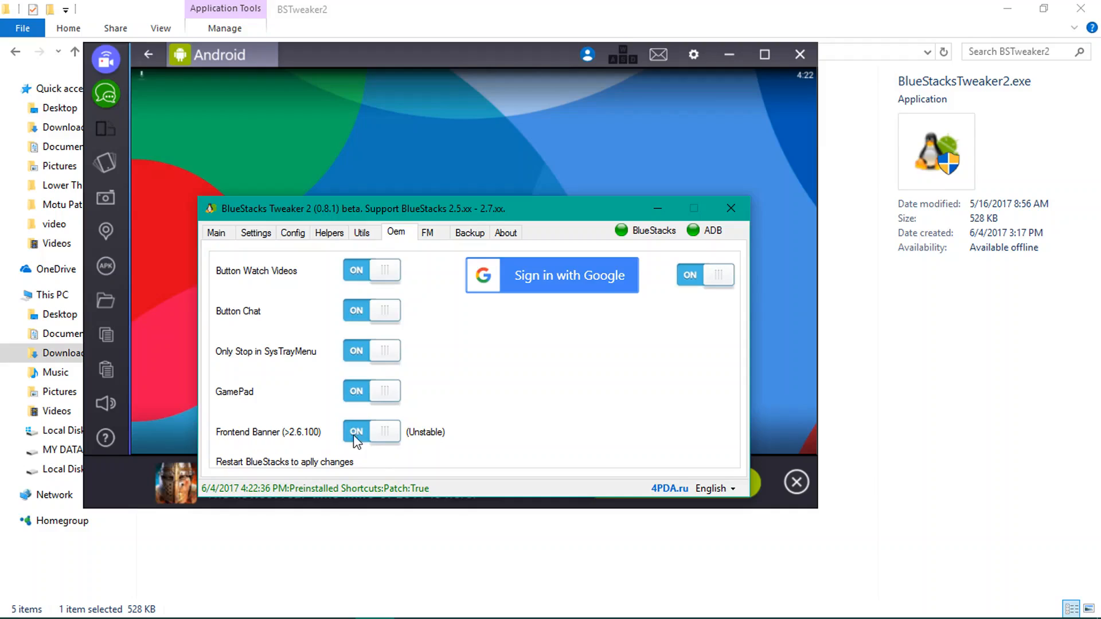
left_click(371, 431)
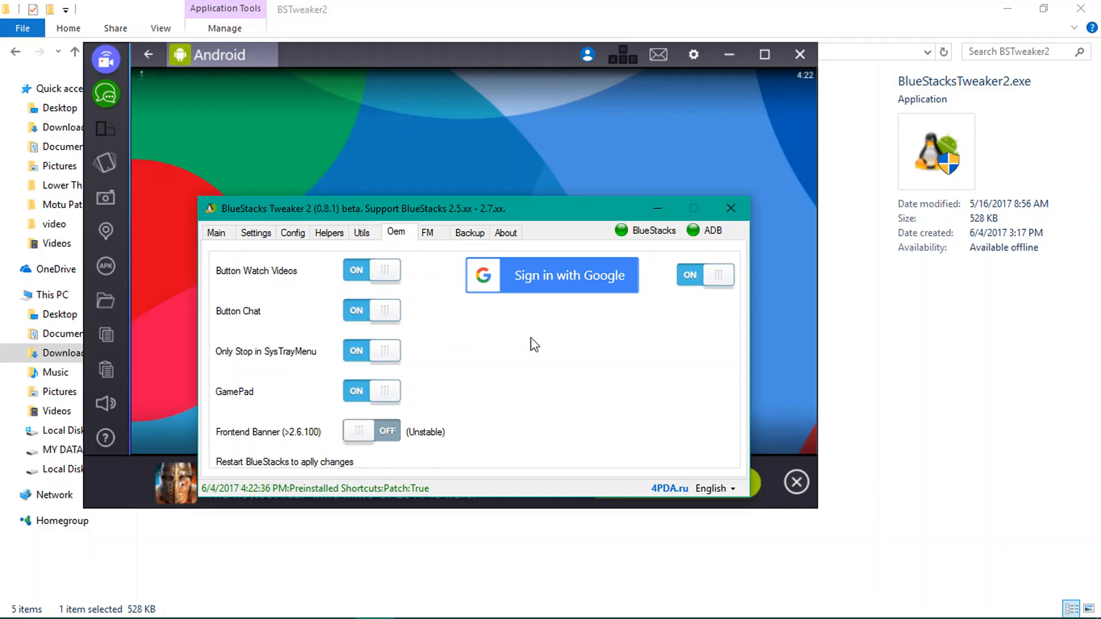
mouse_move(361, 474)
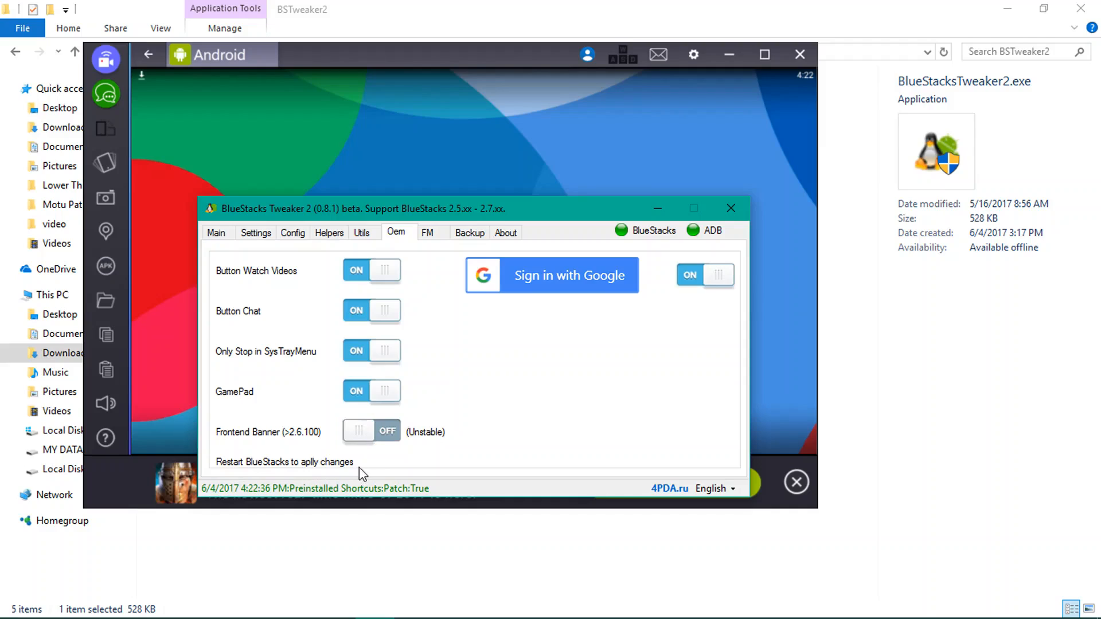
left_click(692, 54)
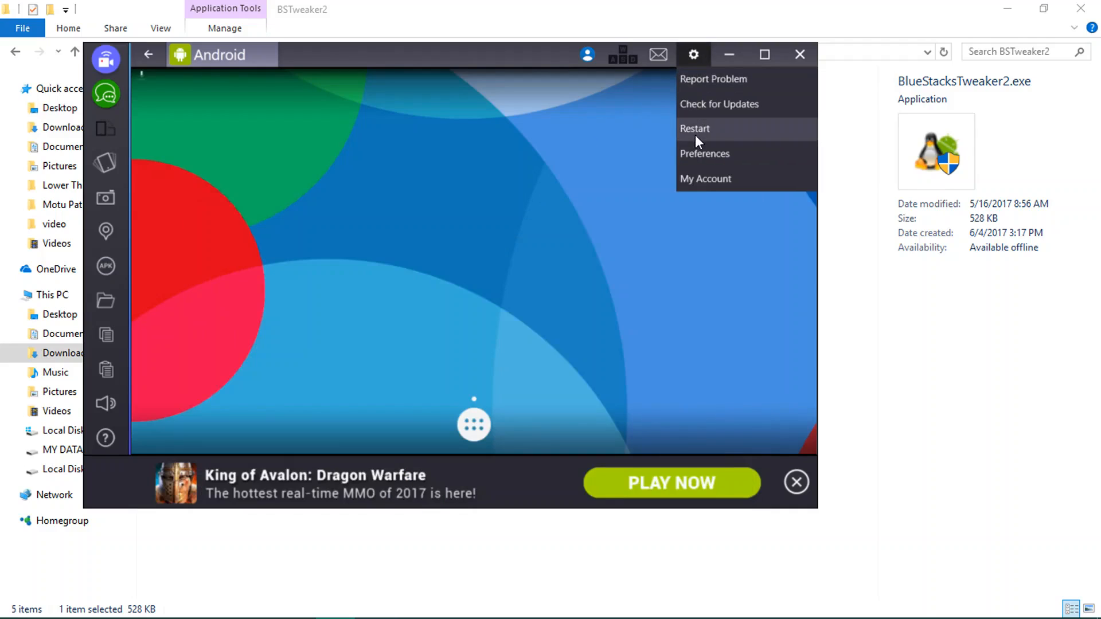
- Restart BlueStacks from its gear menu so it reloads without the ad banner
left_click(694, 129)
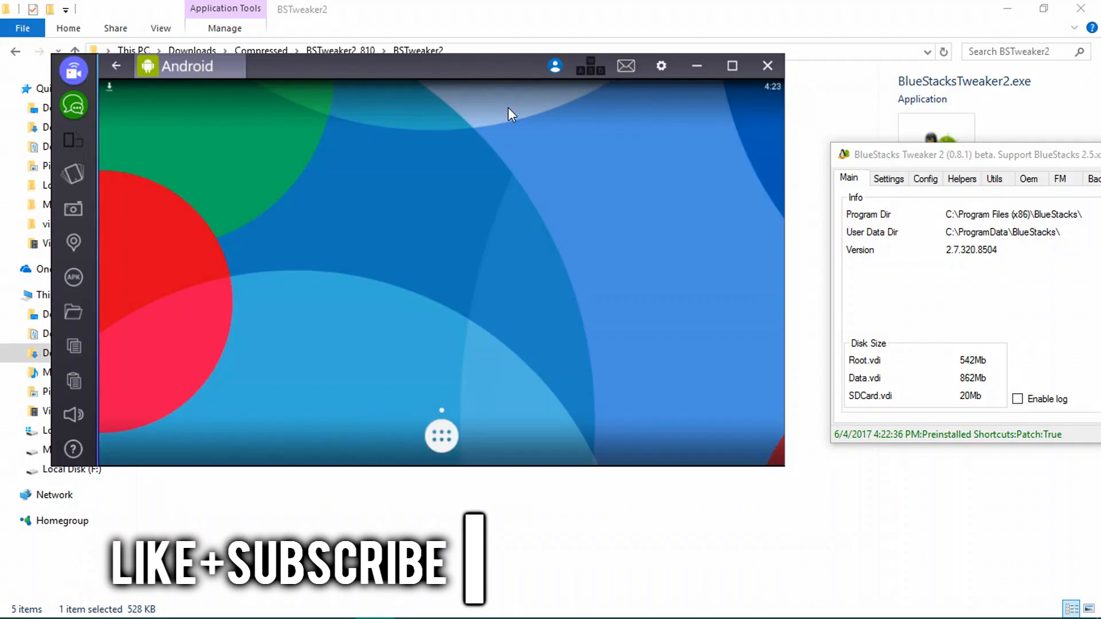
mouse_move(186, 114)
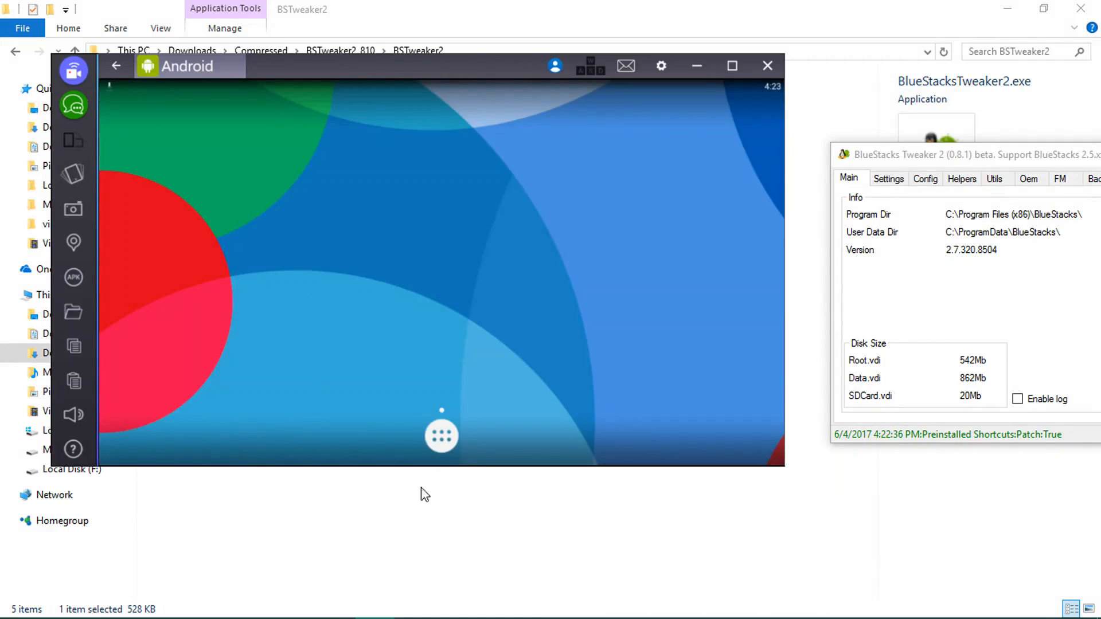
mouse_move(429, 381)
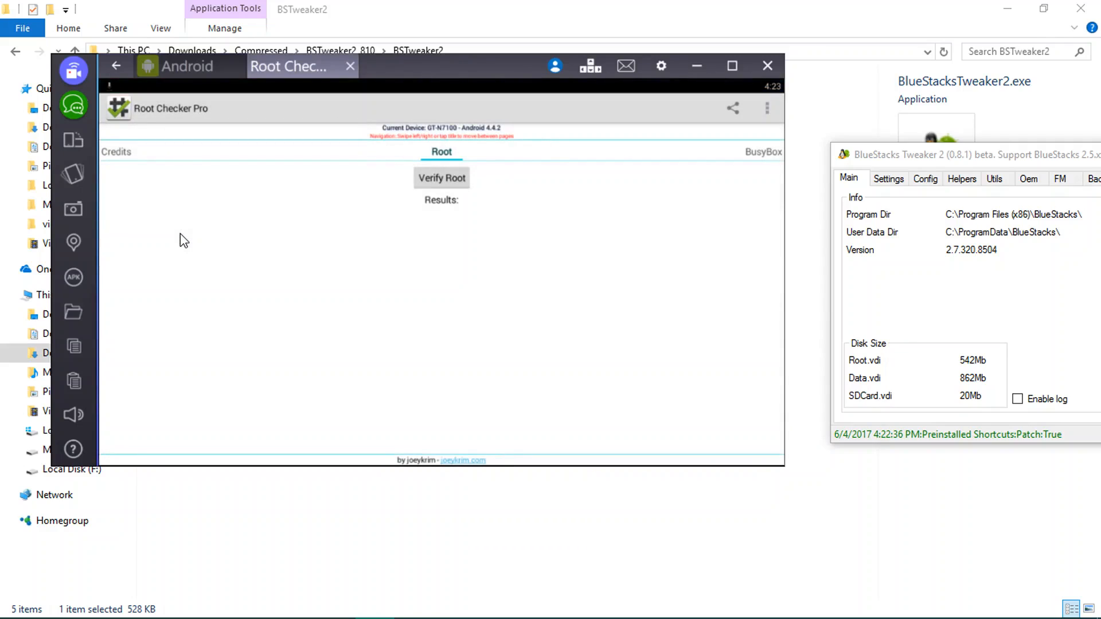
- Verify Root again, getting 'Congratulations! You have root access!'
left_click(441, 178)
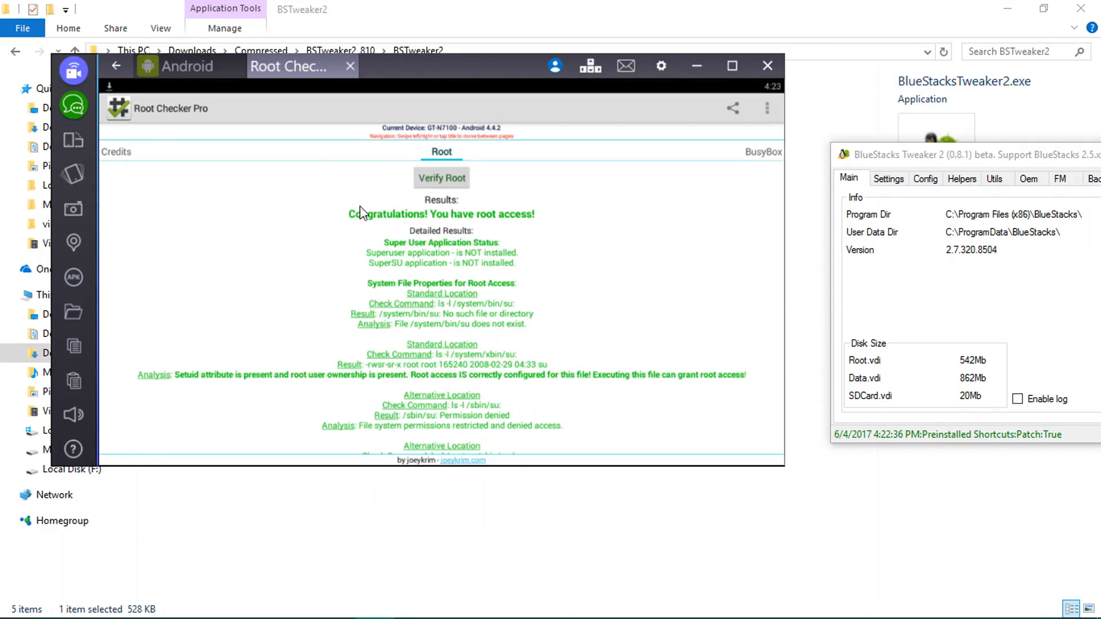
mouse_move(278, 286)
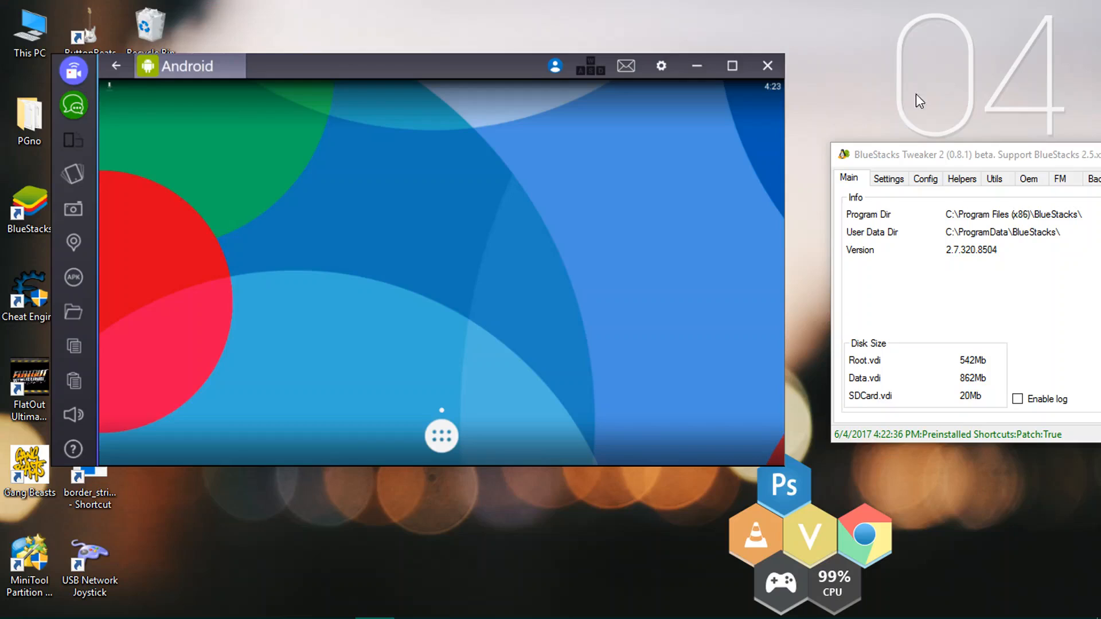
mouse_move(407, 81)
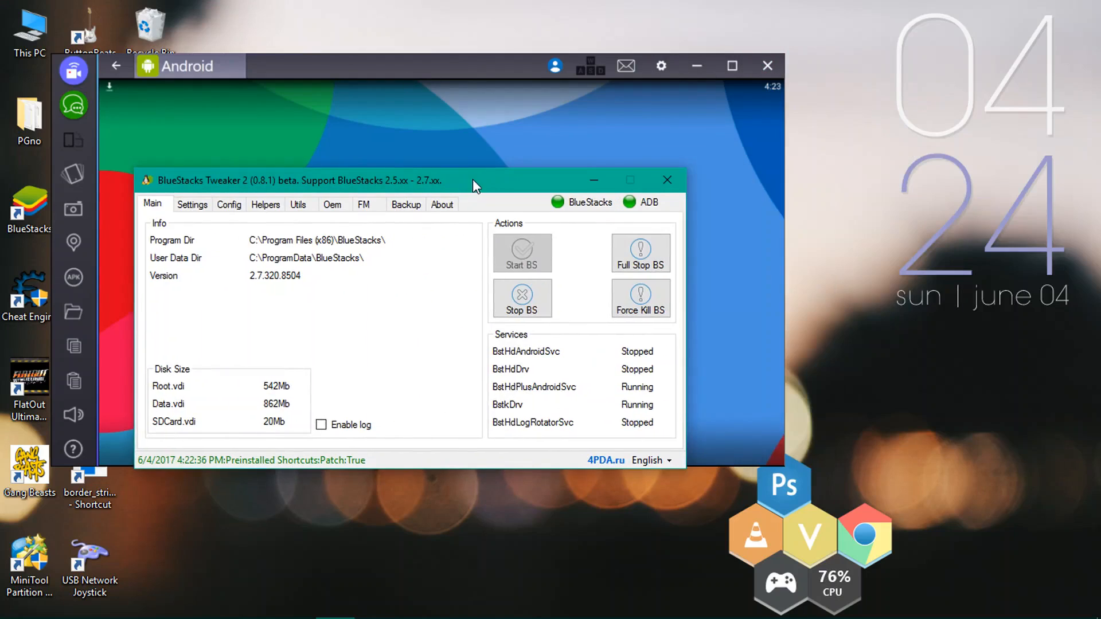
- Close the BlueStacks Tweaker 2 window, then the BlueStacks emulator window
left_click(666, 180)
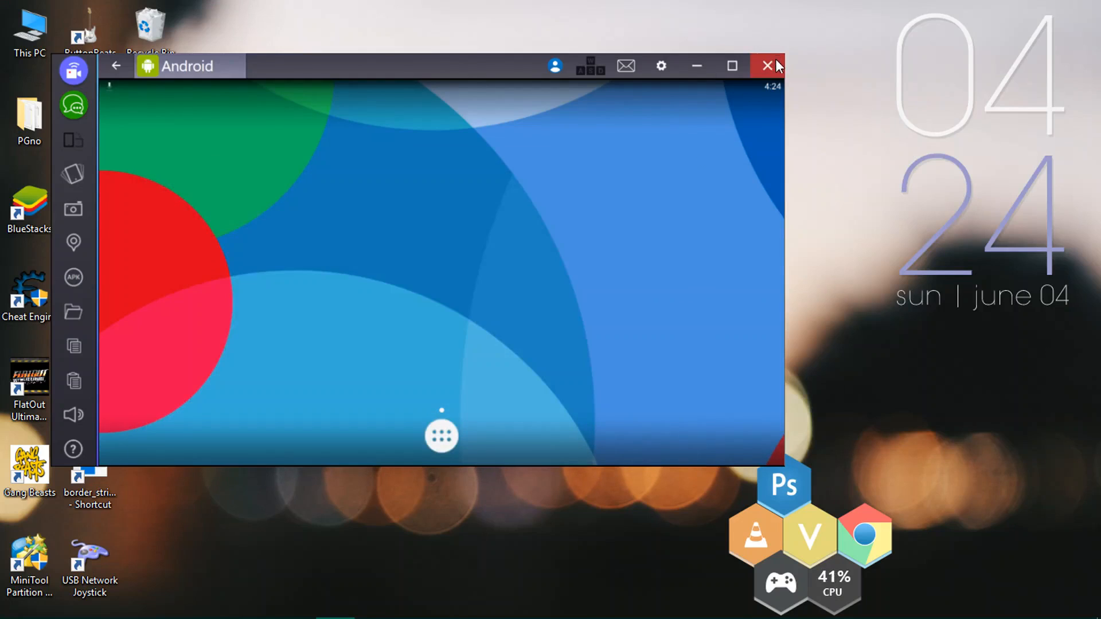
left_click(766, 66)
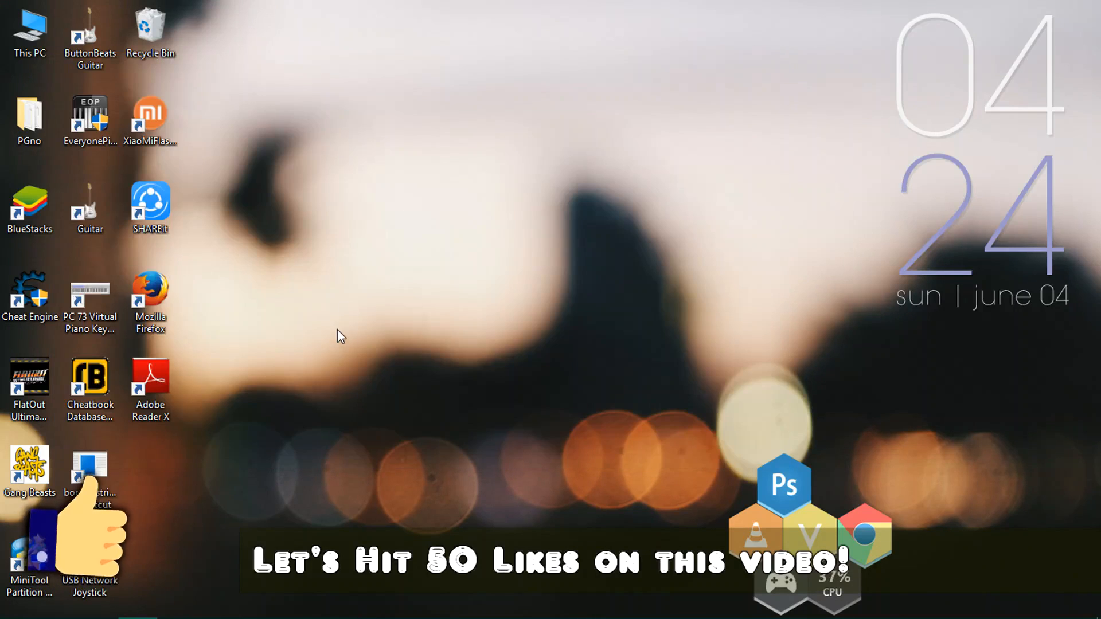